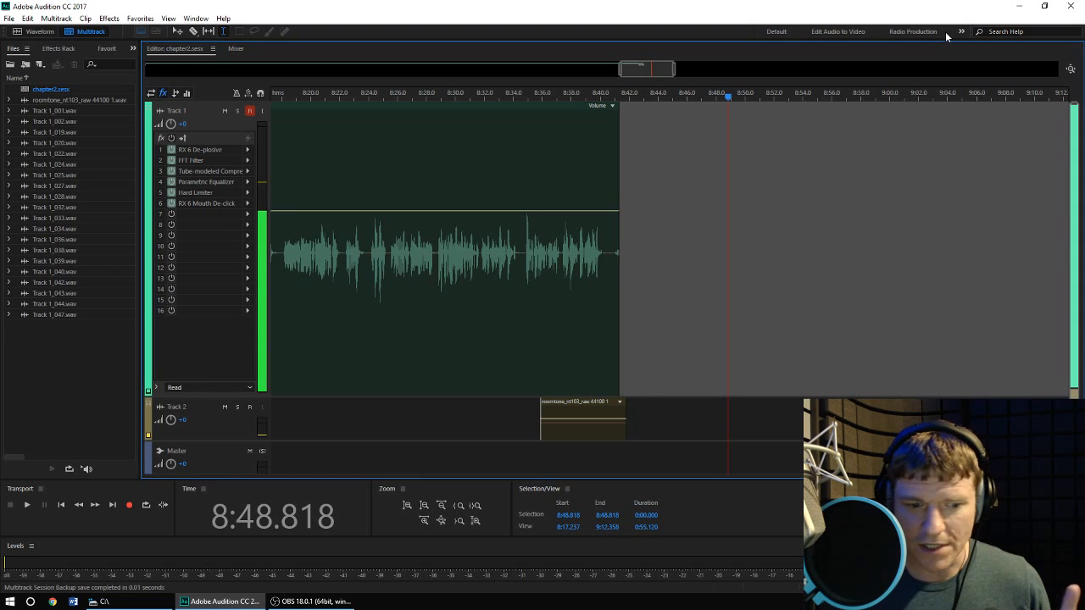
mouse_move(907, 36)
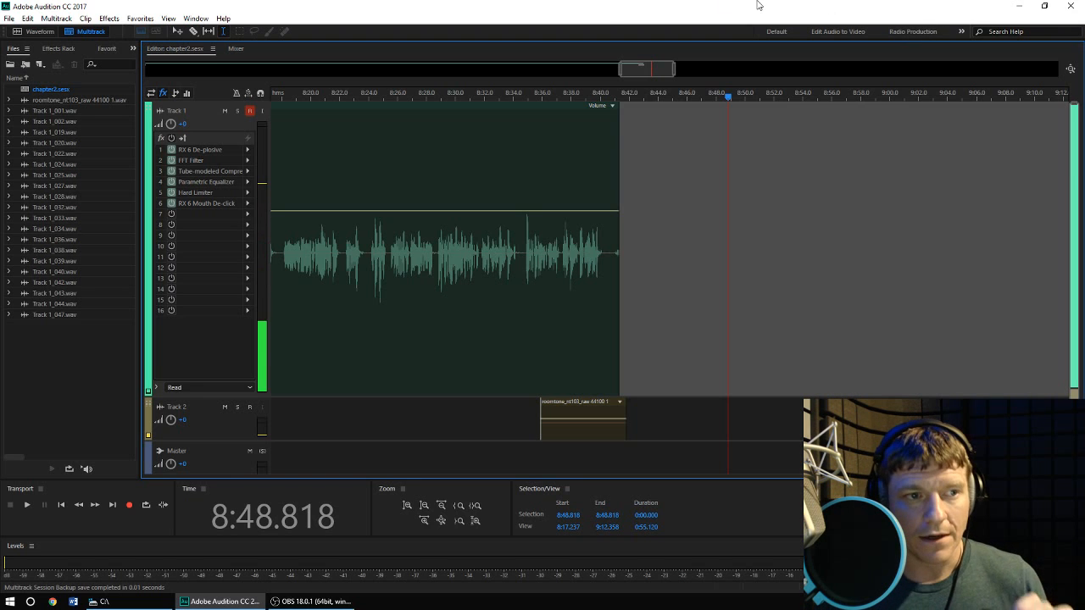
Open the Punch And Roll 2 extension panel from the Window > Extensions menu.
click(195, 17)
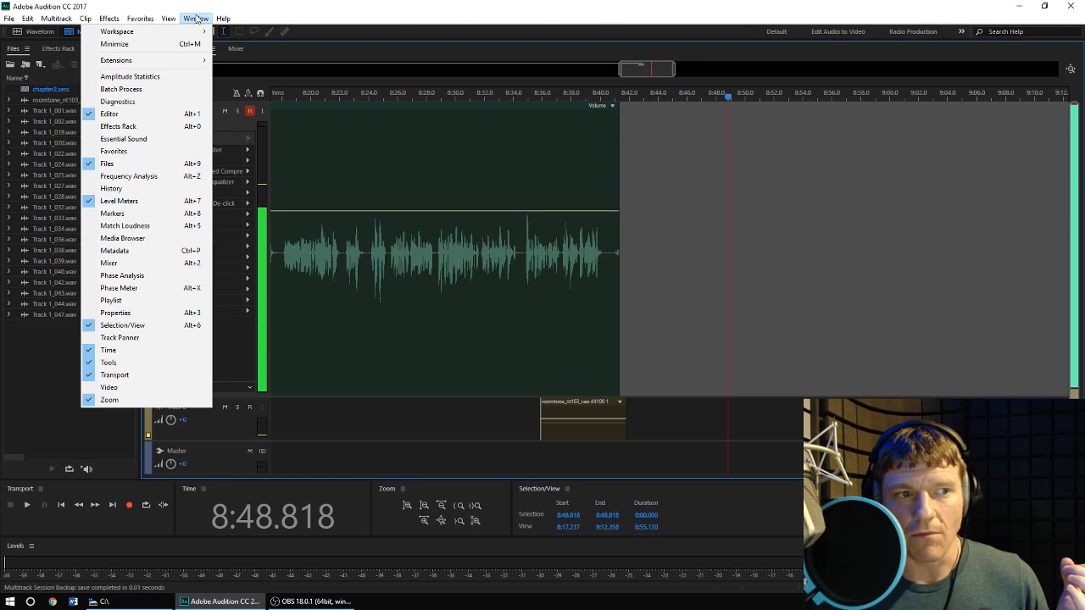
mouse_move(115, 61)
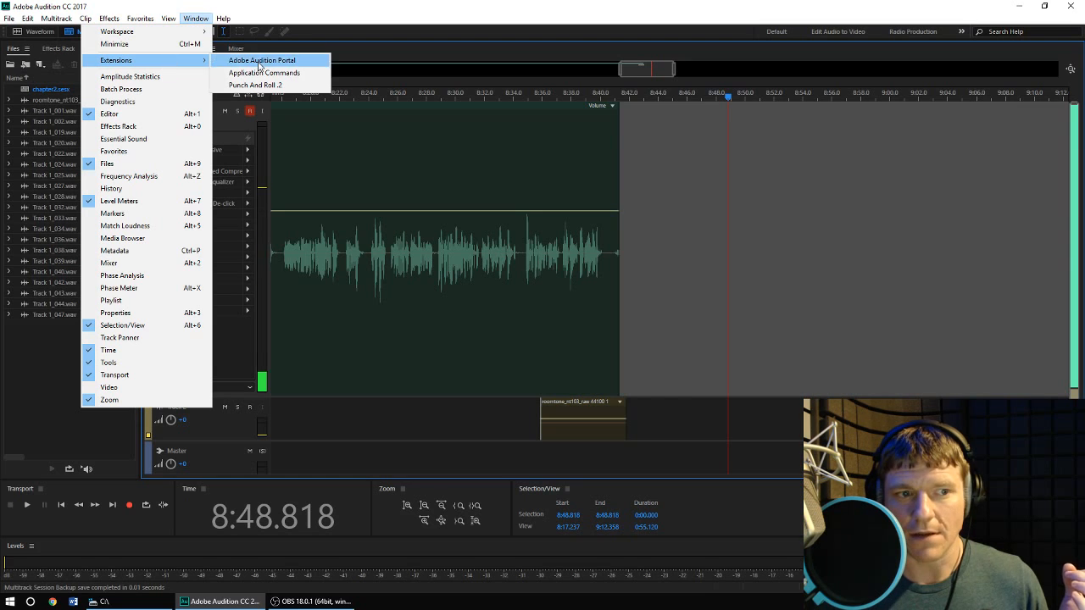
mouse_move(258, 85)
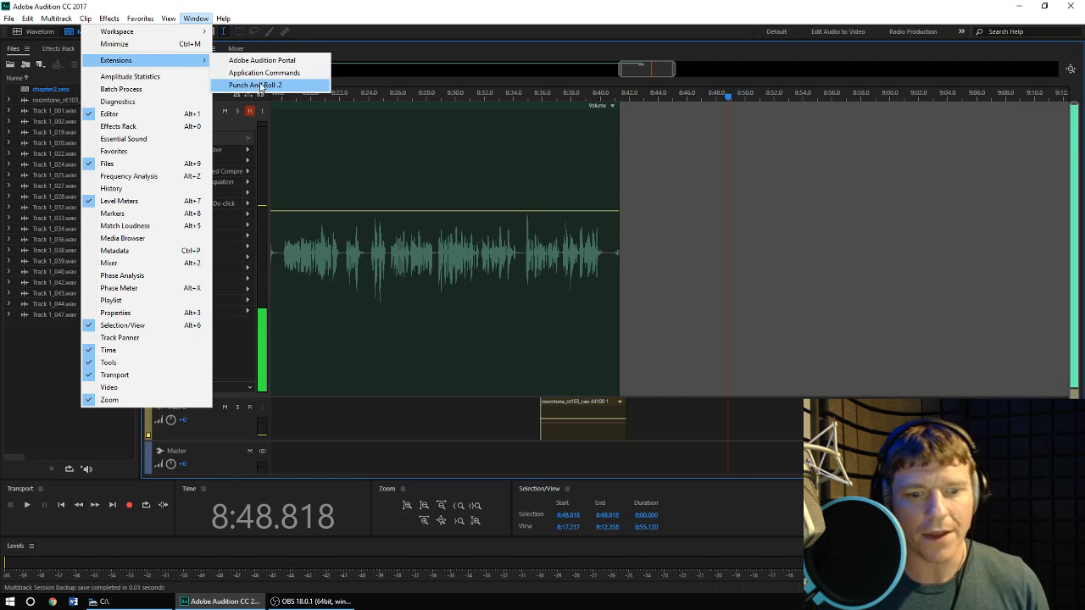
click(256, 85)
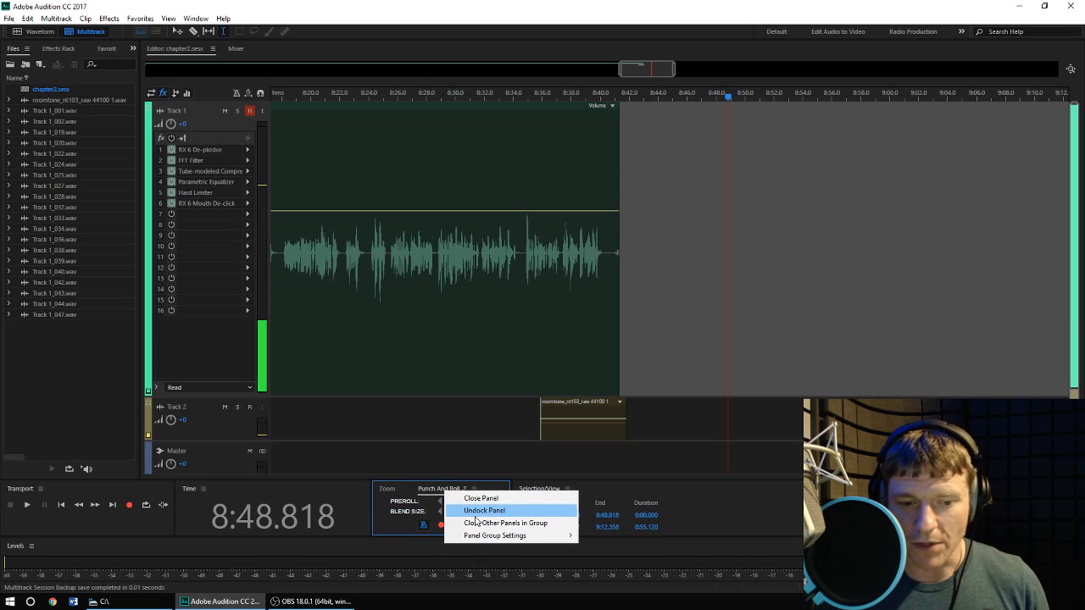
Undock the Punch And Roll 2 panel, then dock it back as a tab beside Zoom.
click(485, 511)
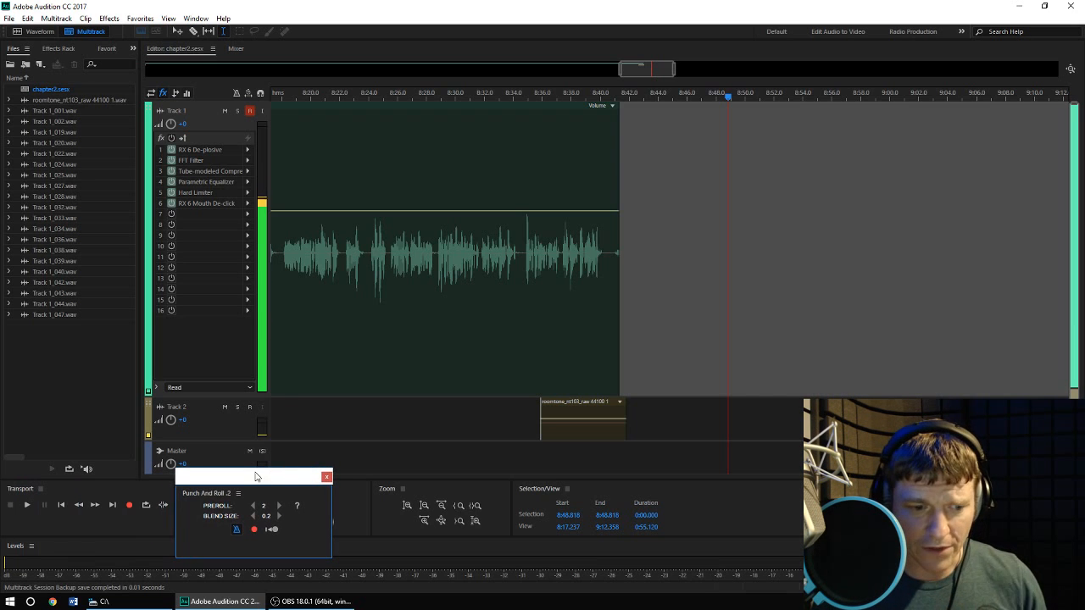
drag(254, 475, 458, 475)
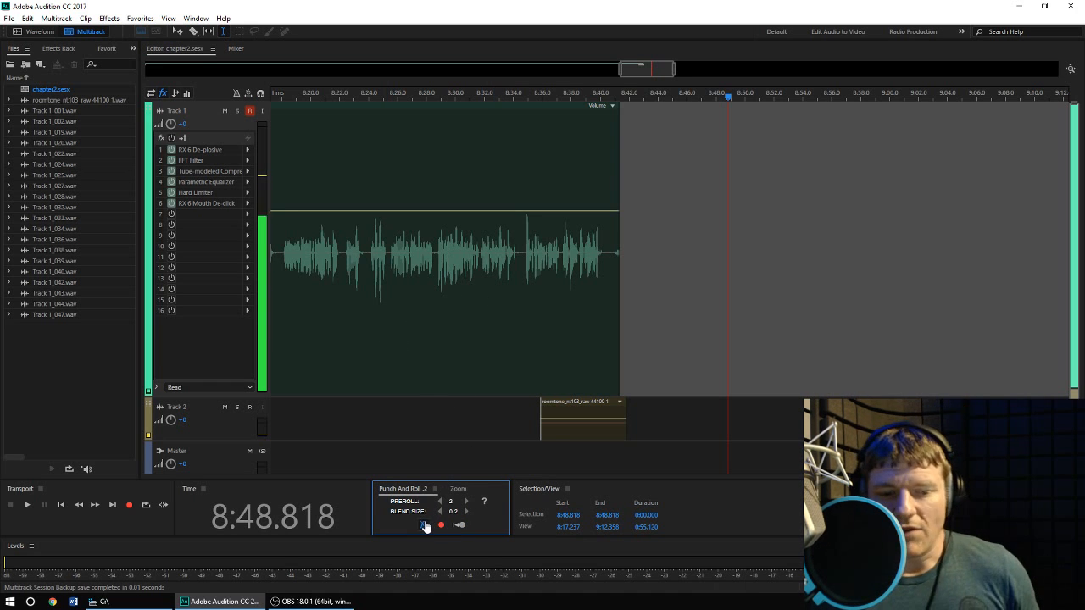
mouse_move(424, 526)
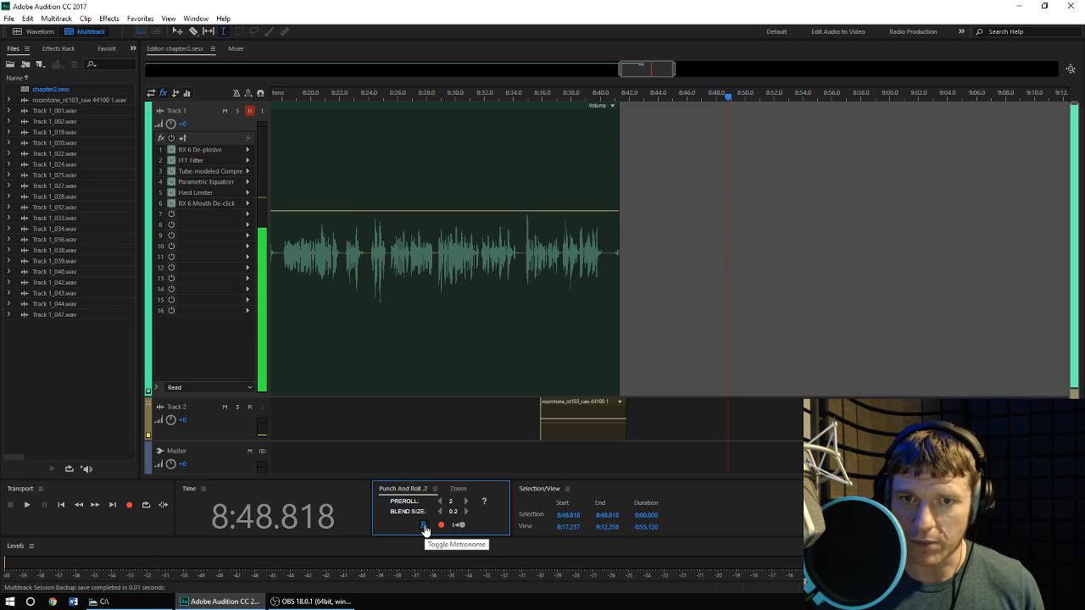
click(424, 526)
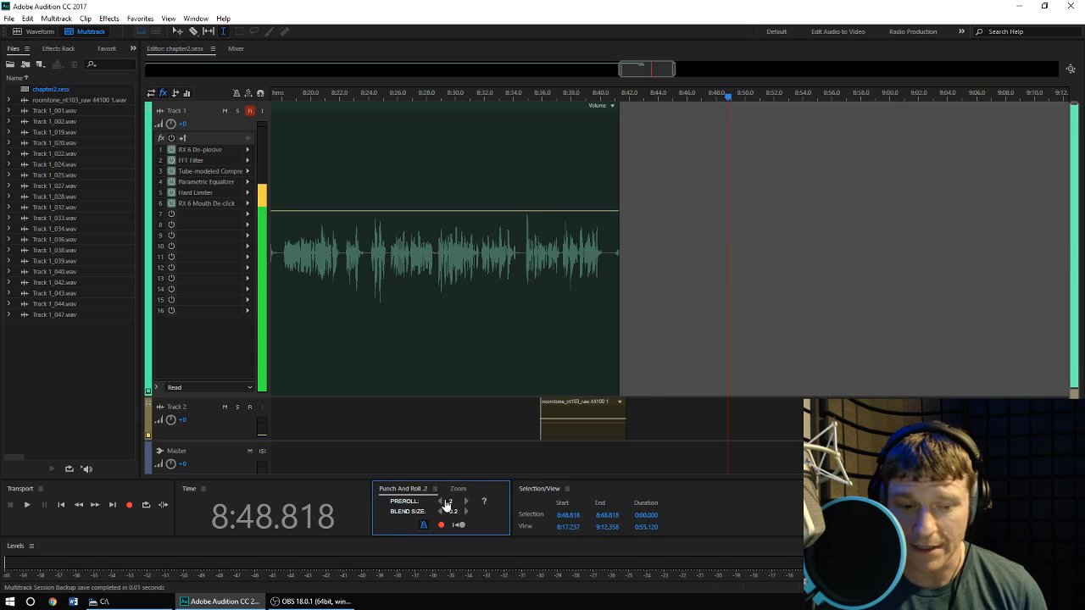
Raise the punch-in preroll to 7 and view the panel's help.
click(466, 499)
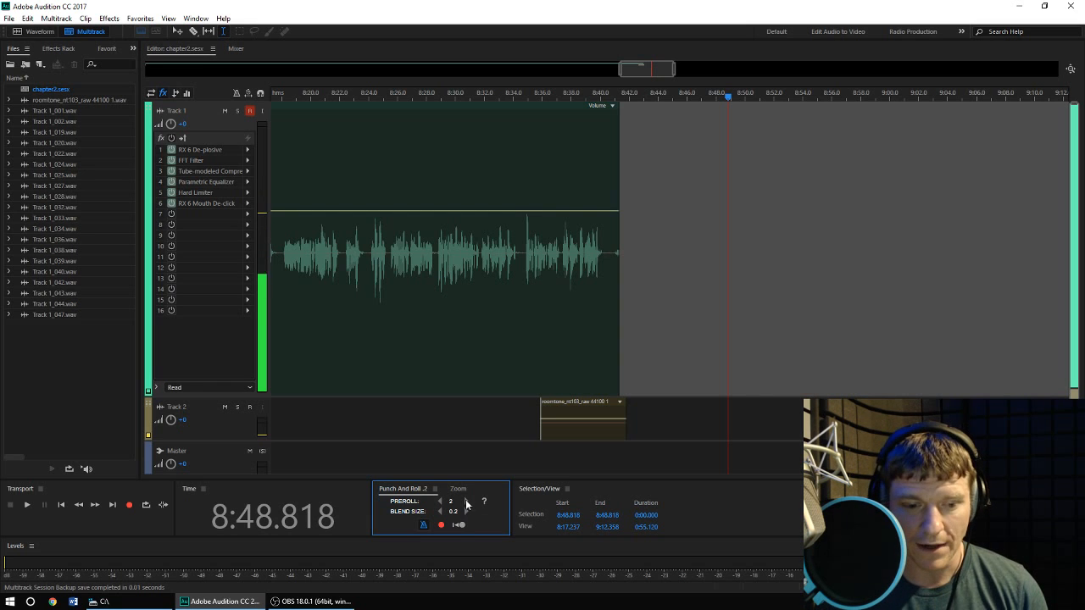
click(467, 499)
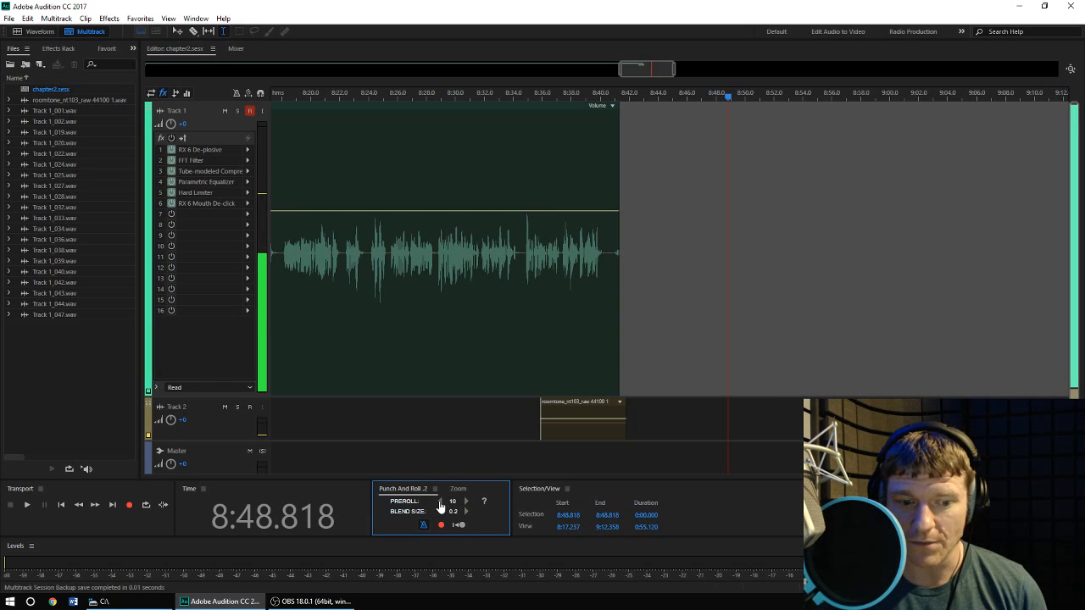
click(466, 502)
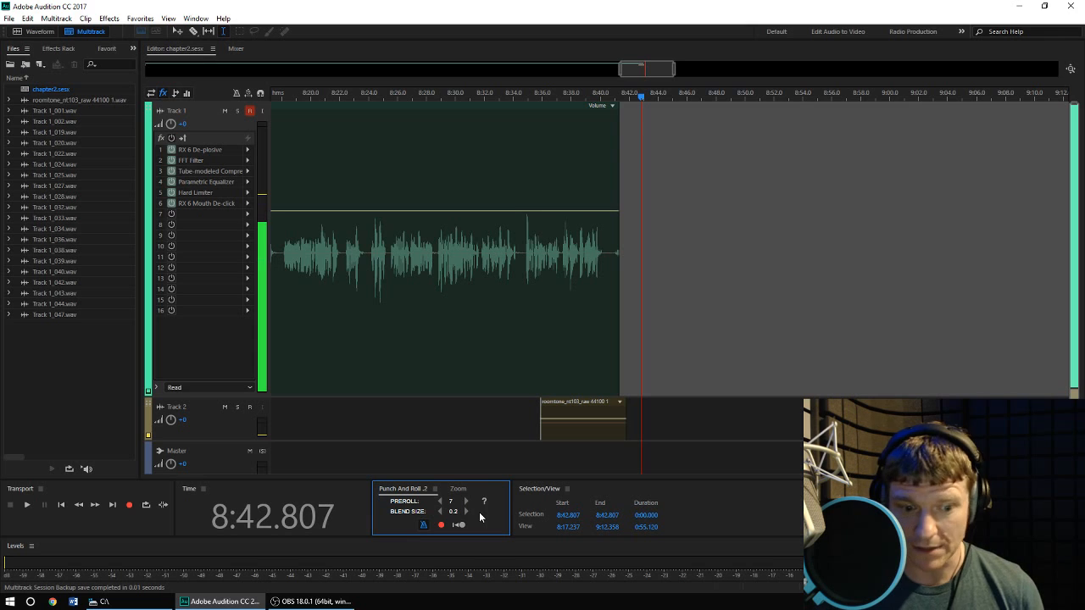
mouse_move(485, 501)
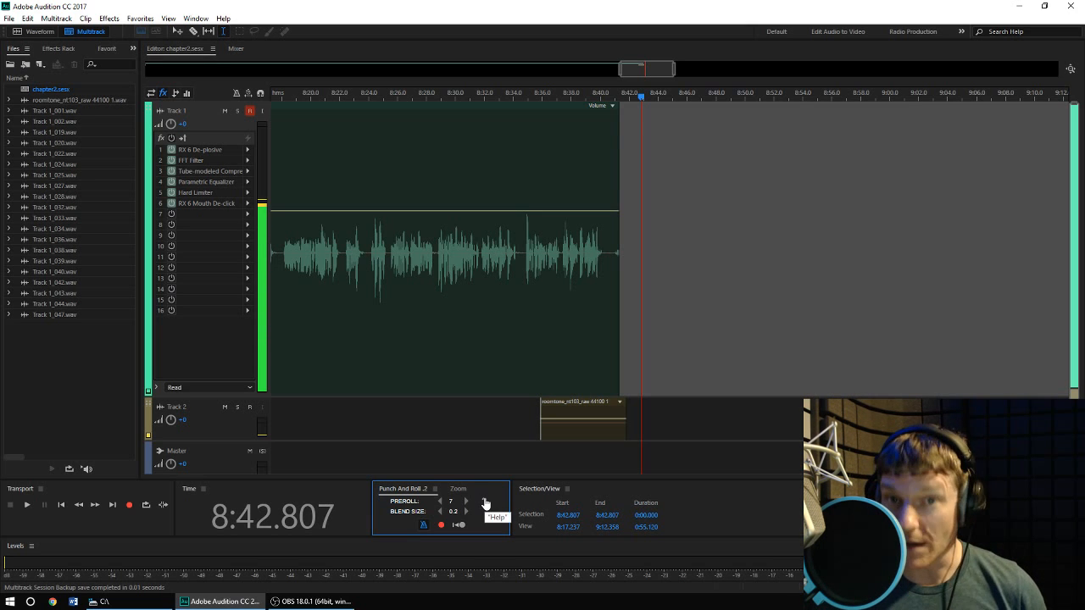
click(484, 502)
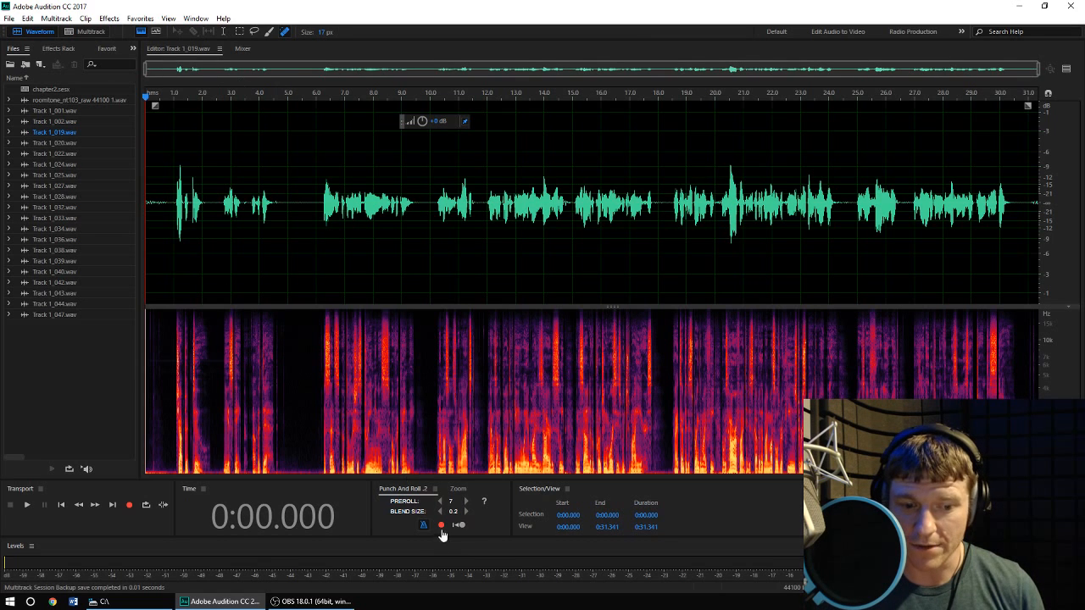
Attempt a punch-in recording, dismiss the multitrack-only warning and return to multitrack.
click(441, 524)
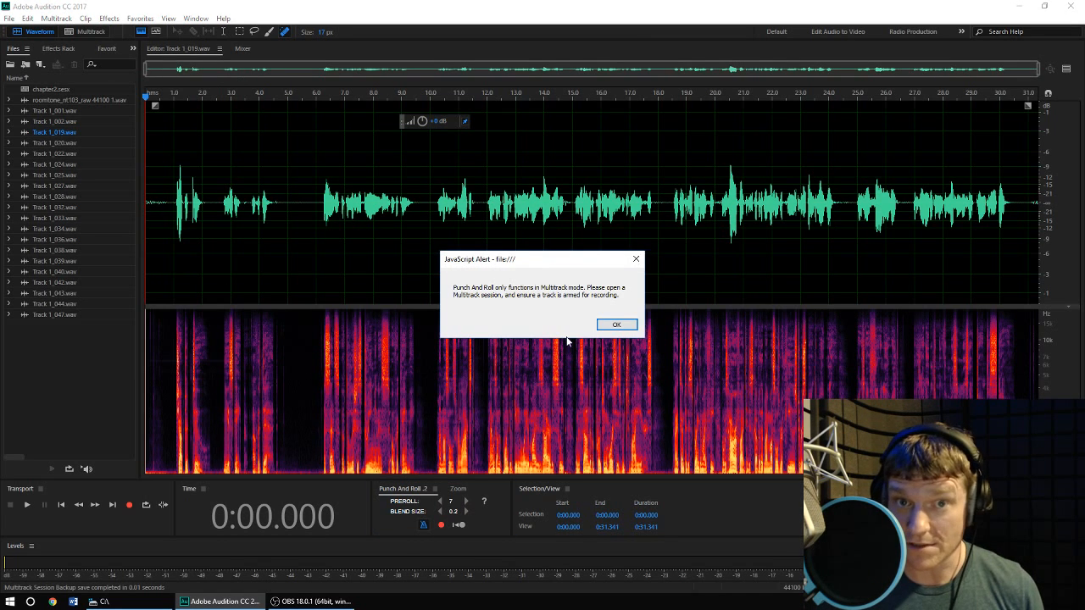
click(617, 325)
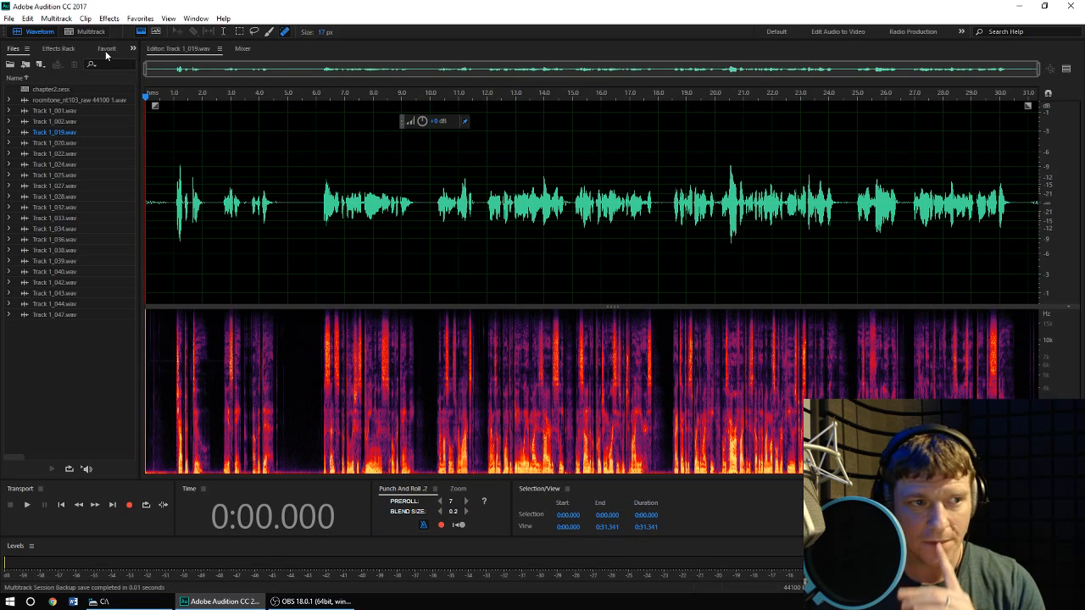
click(90, 31)
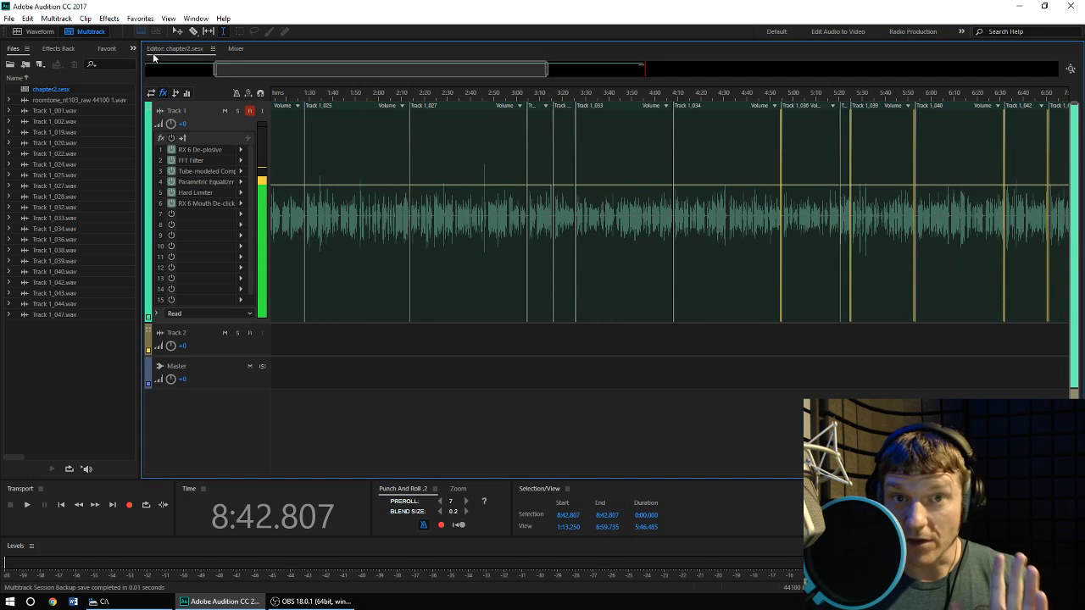
Bring up the Edit menu's list of editing commands.
click(28, 19)
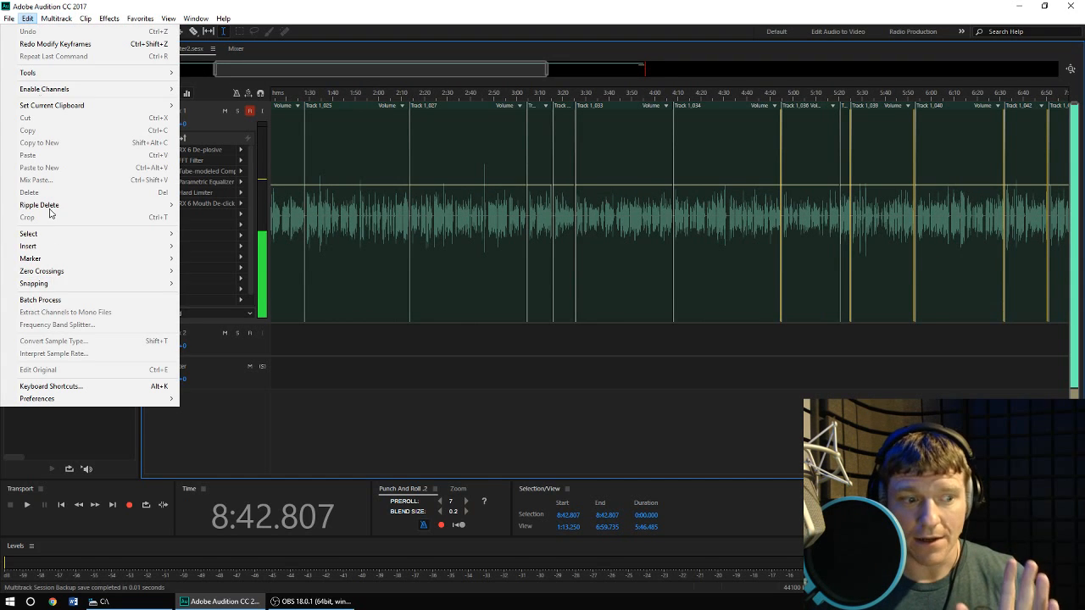
mouse_move(61, 417)
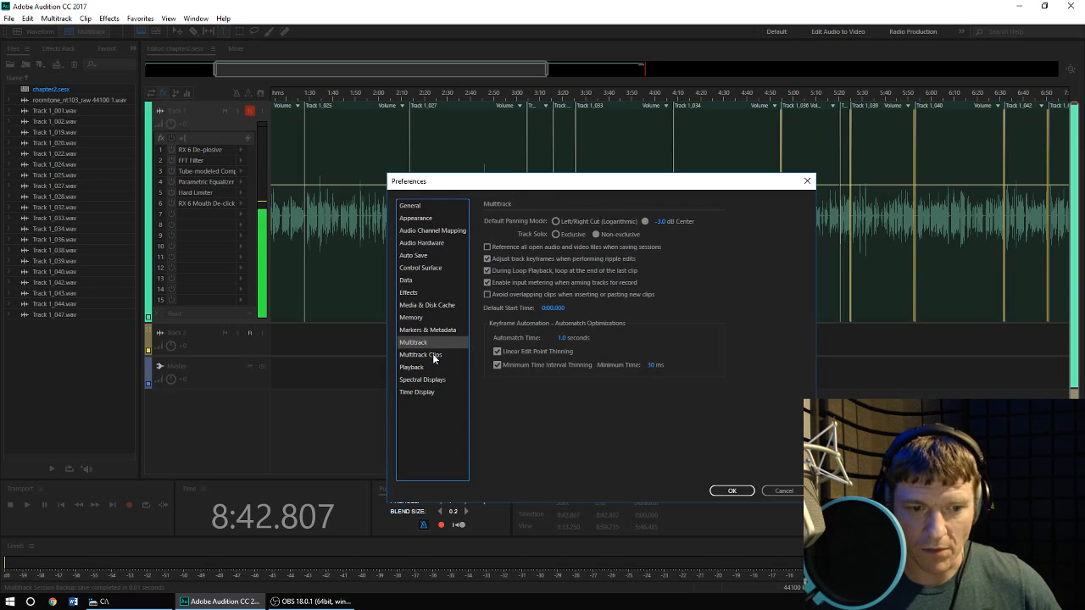
click(420, 354)
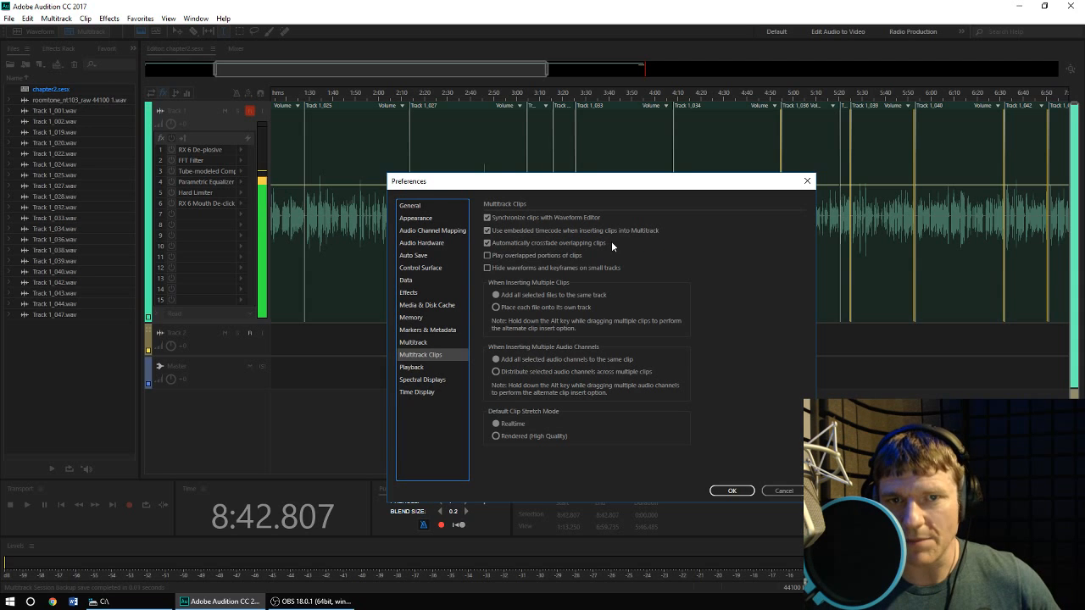
mouse_move(489, 244)
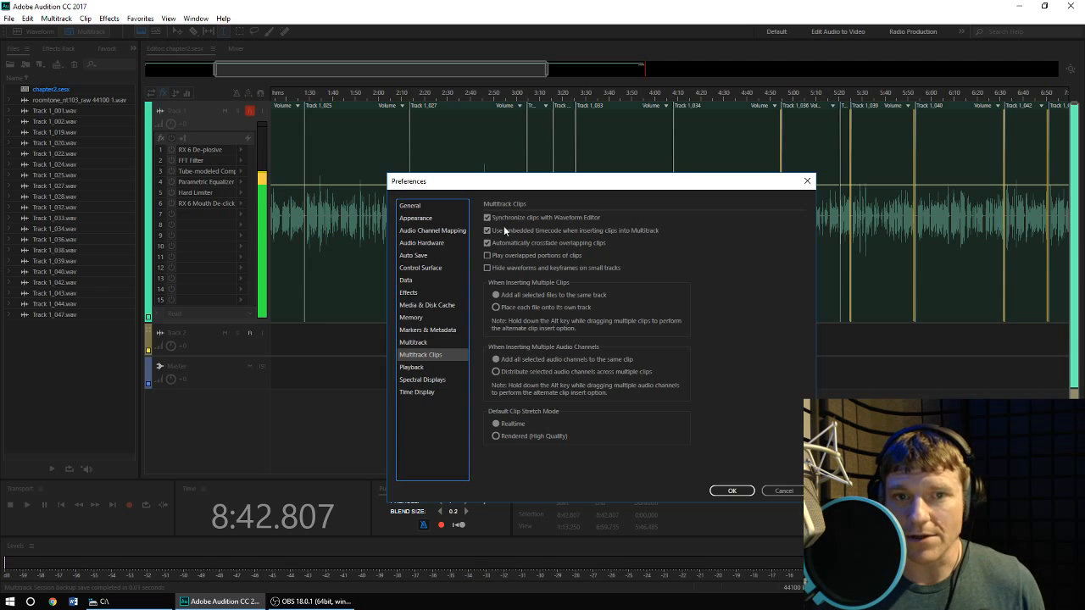
click(731, 492)
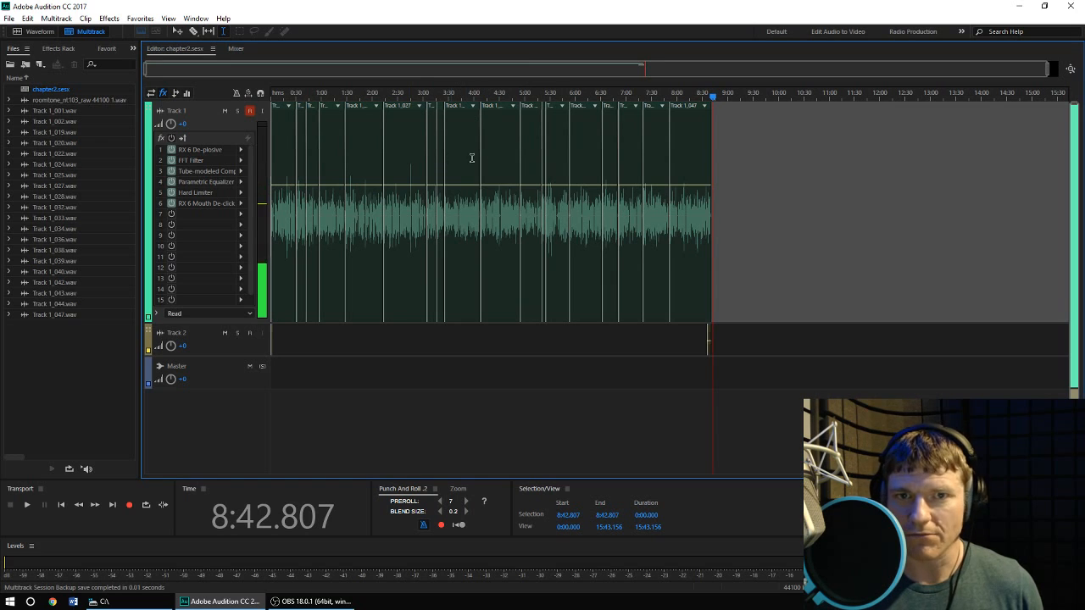
mouse_move(294, 142)
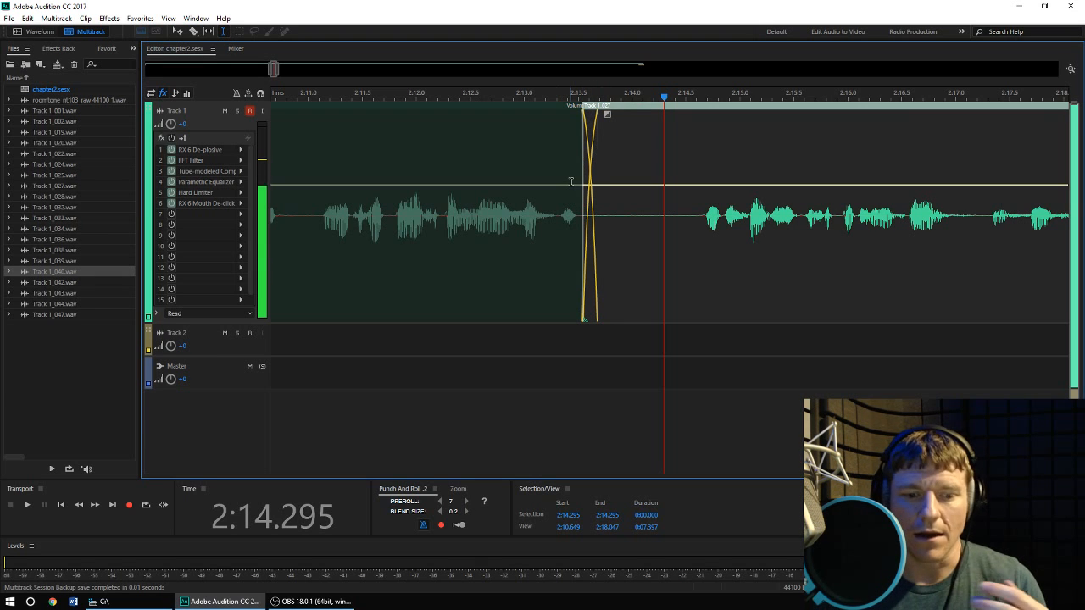
mouse_move(509, 197)
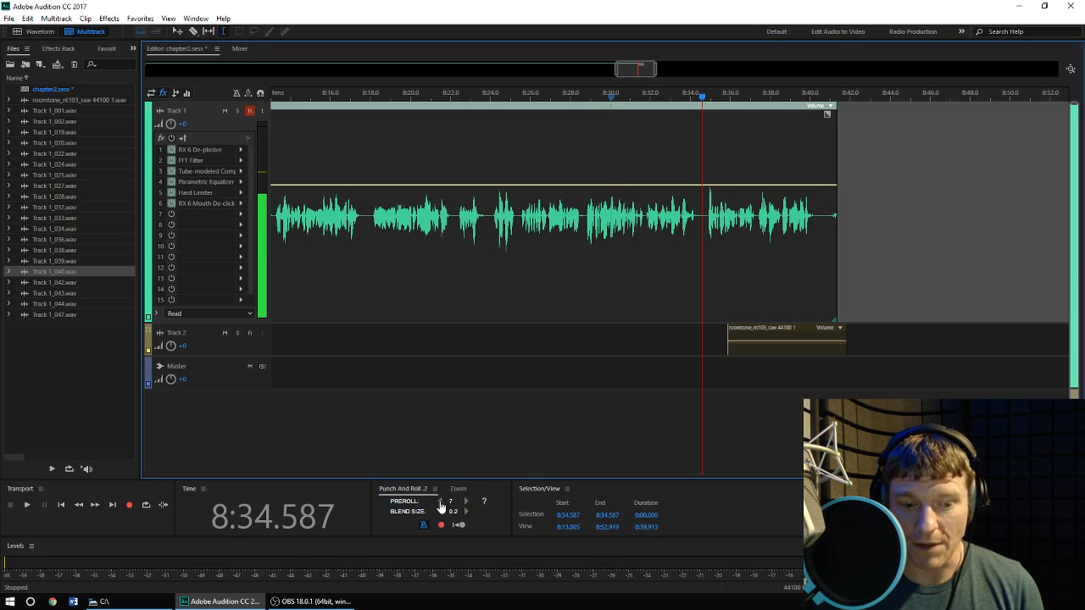
Adjust preroll and blend size, then record a punch-in take blended into track 1.
click(439, 502)
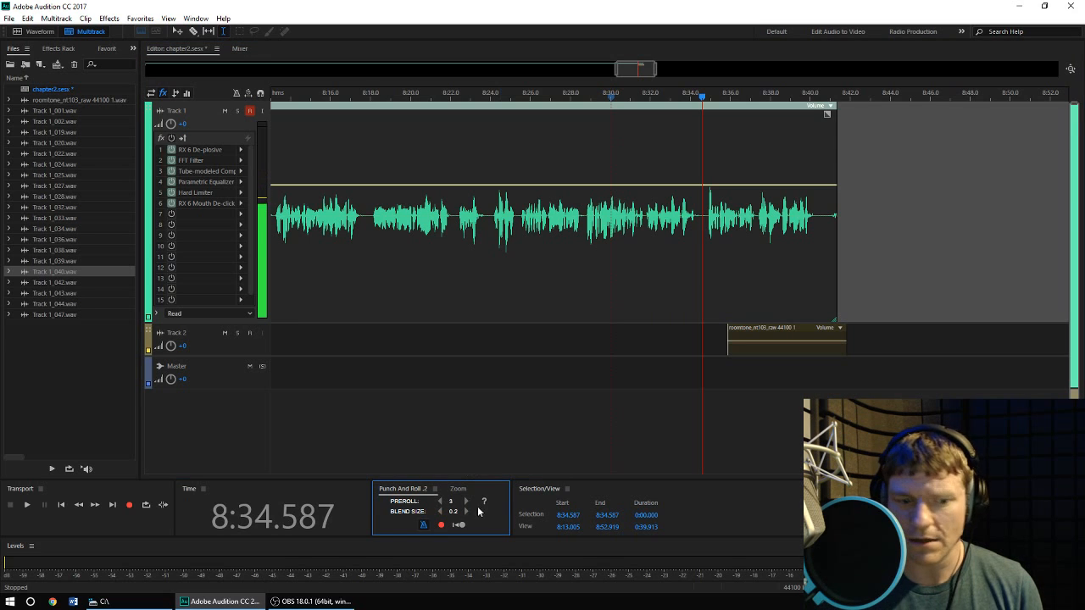
click(466, 501)
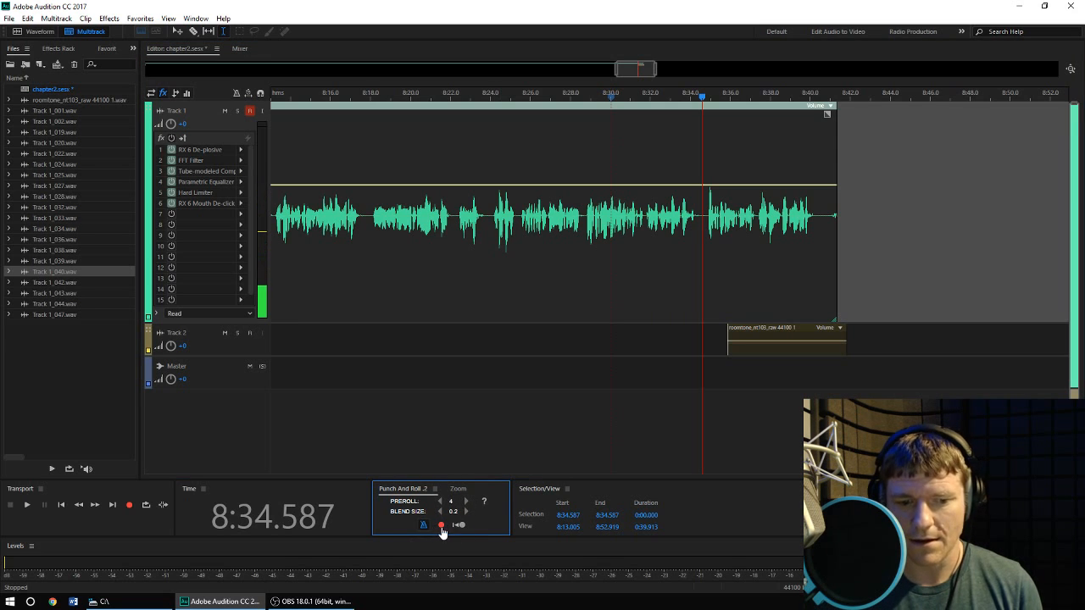
click(27, 506)
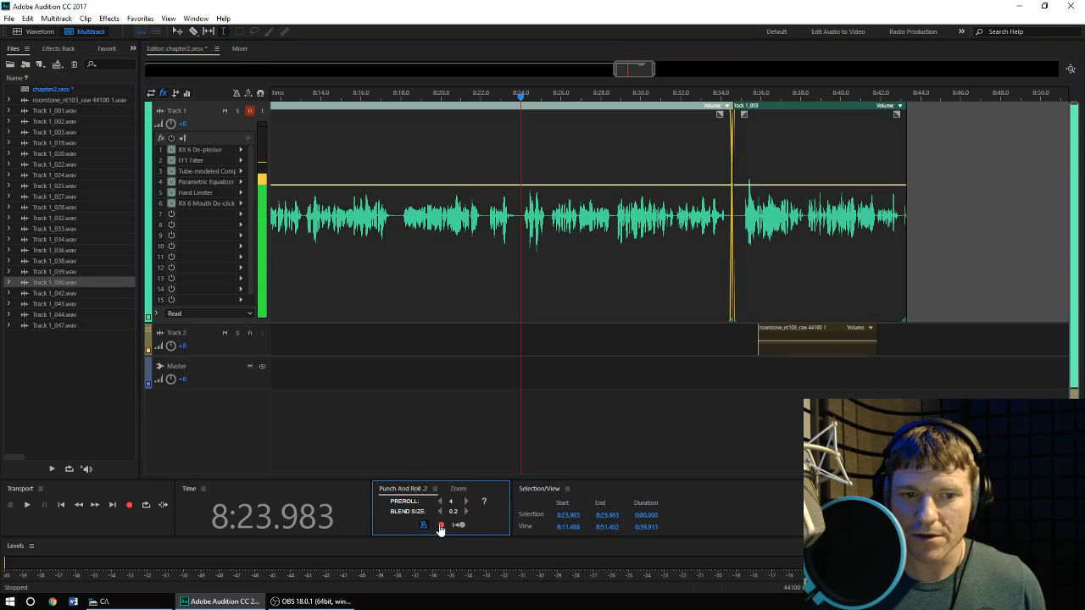
Record and stop another punch-in take on track 1 near 8:24, crossfaded in.
click(27, 505)
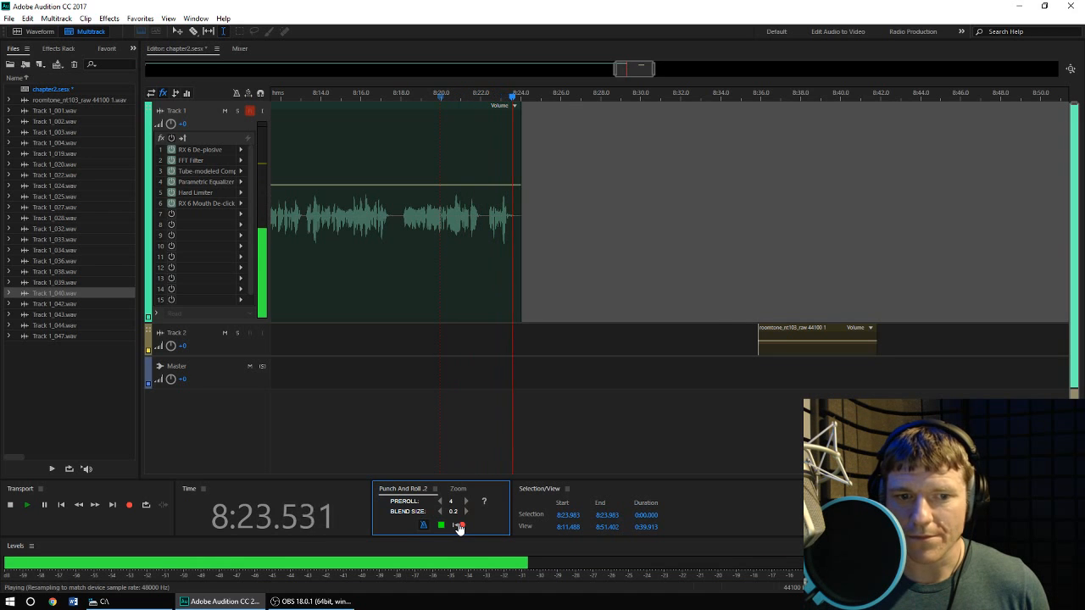
click(129, 505)
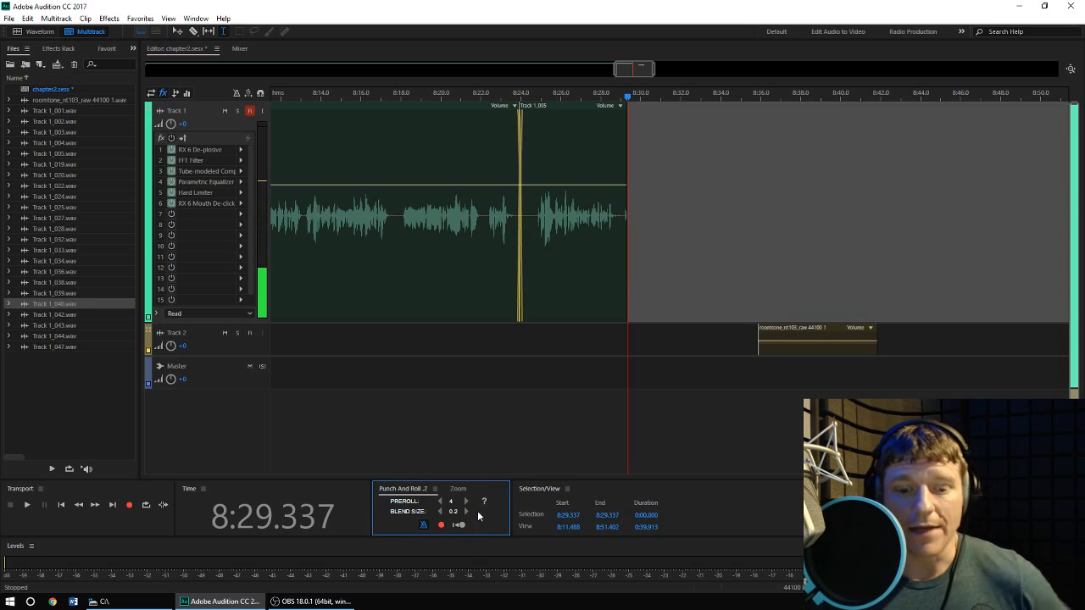
mouse_move(441, 525)
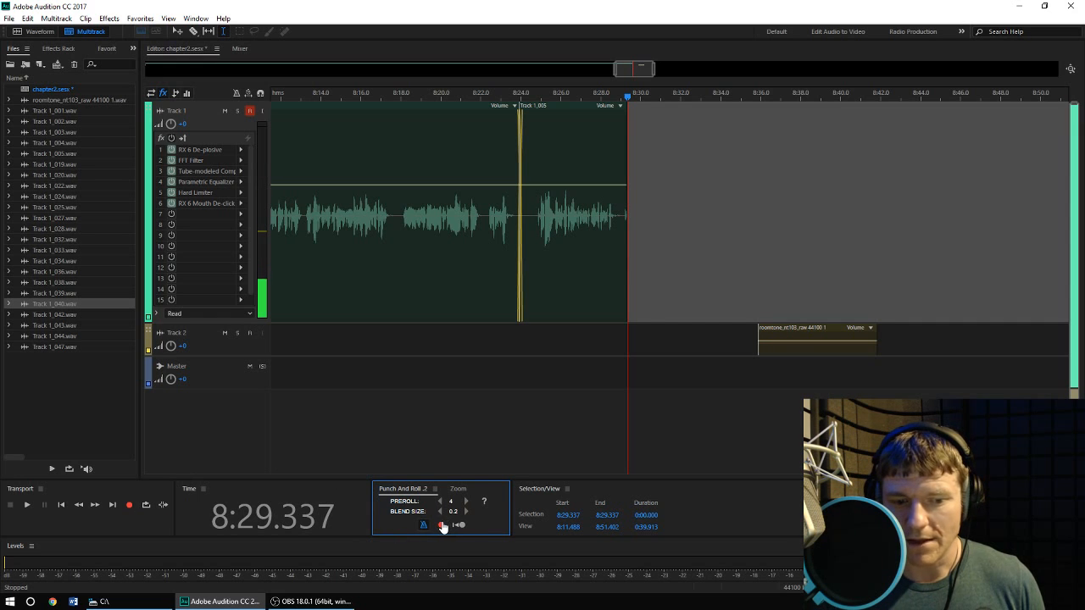
mouse_move(444, 526)
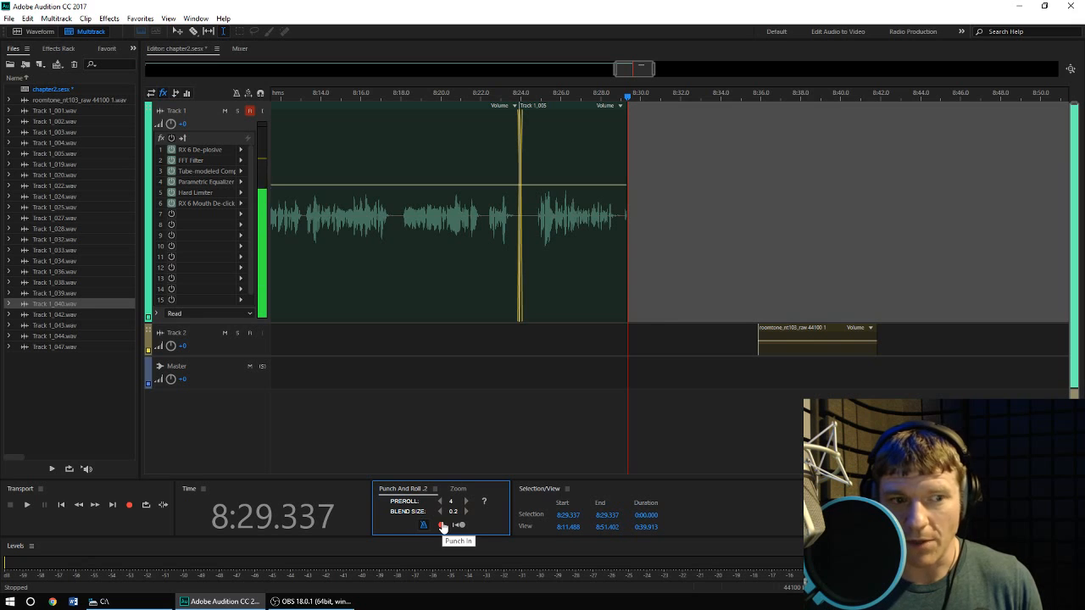
Bring up the Edit menu's list of editing commands.
click(27, 17)
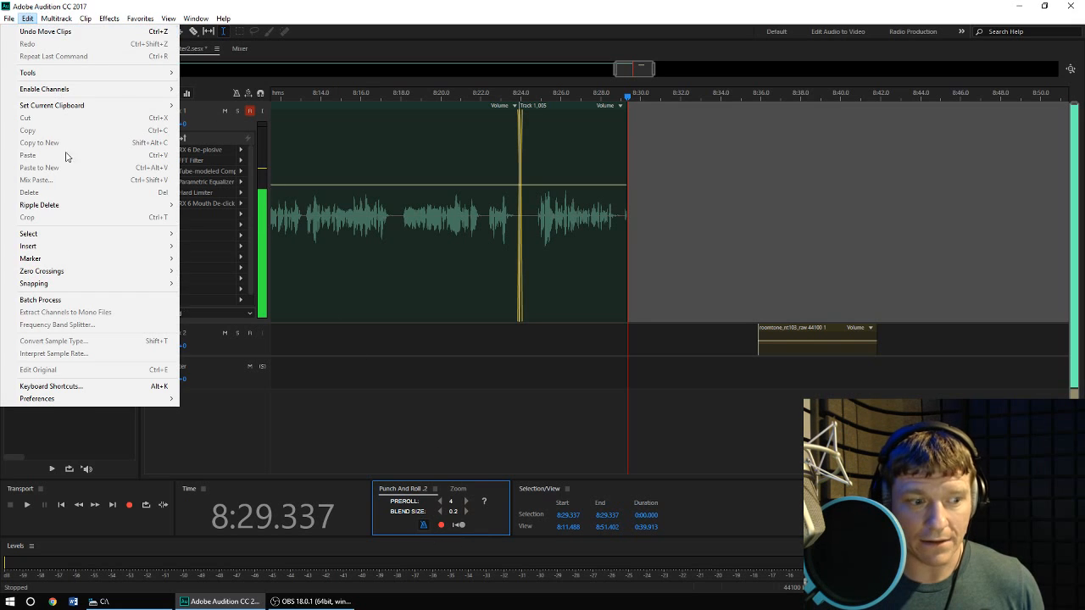
Search Keyboard Shortcuts for 'toggle loop' and check the Toggle Looping shortcut.
click(50, 386)
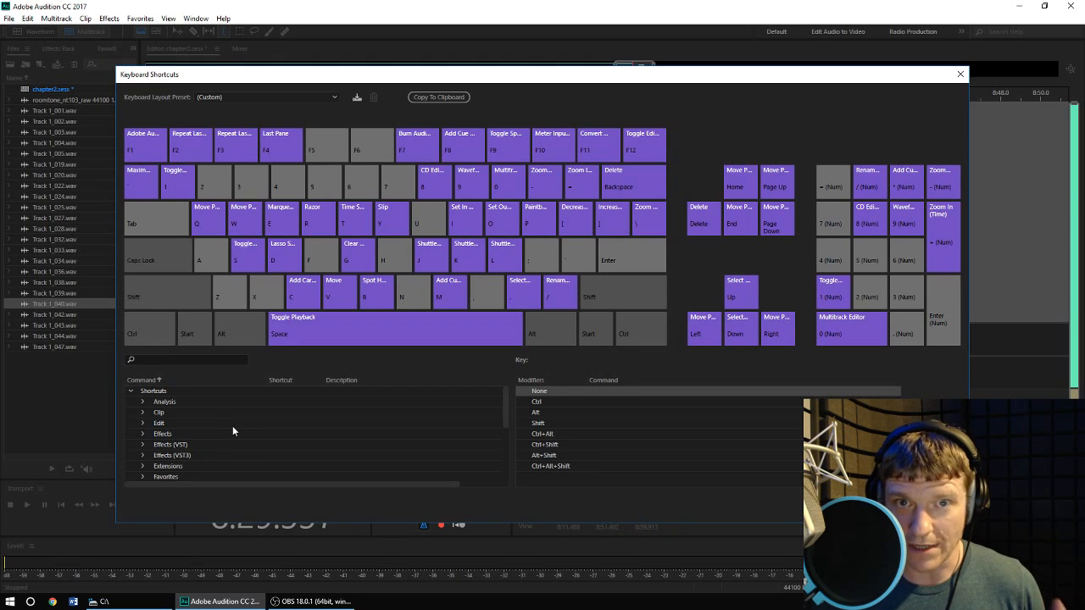
click(185, 359)
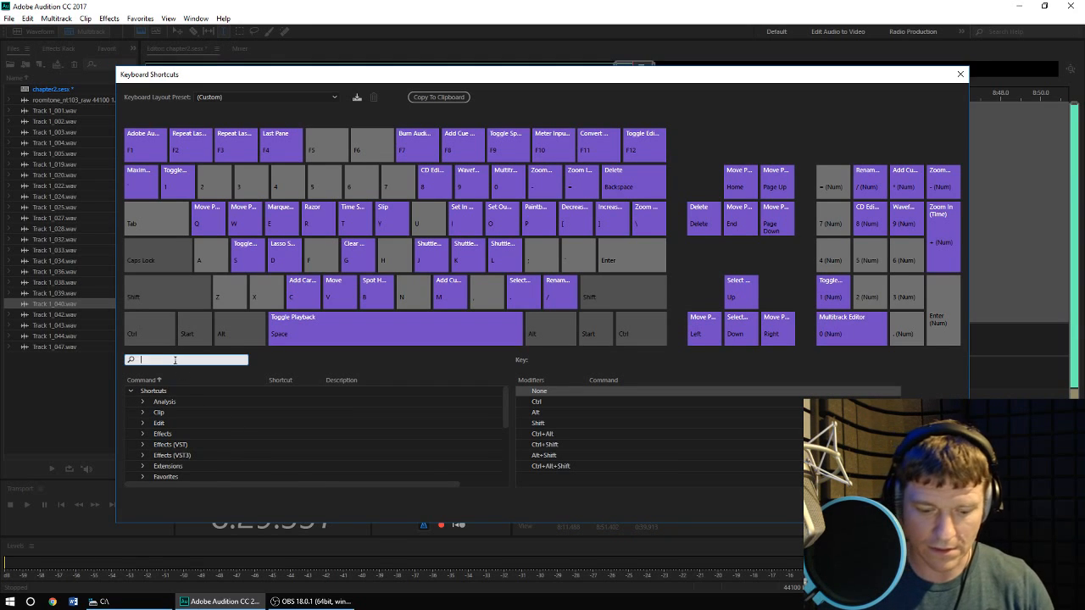
text(toggle loop)
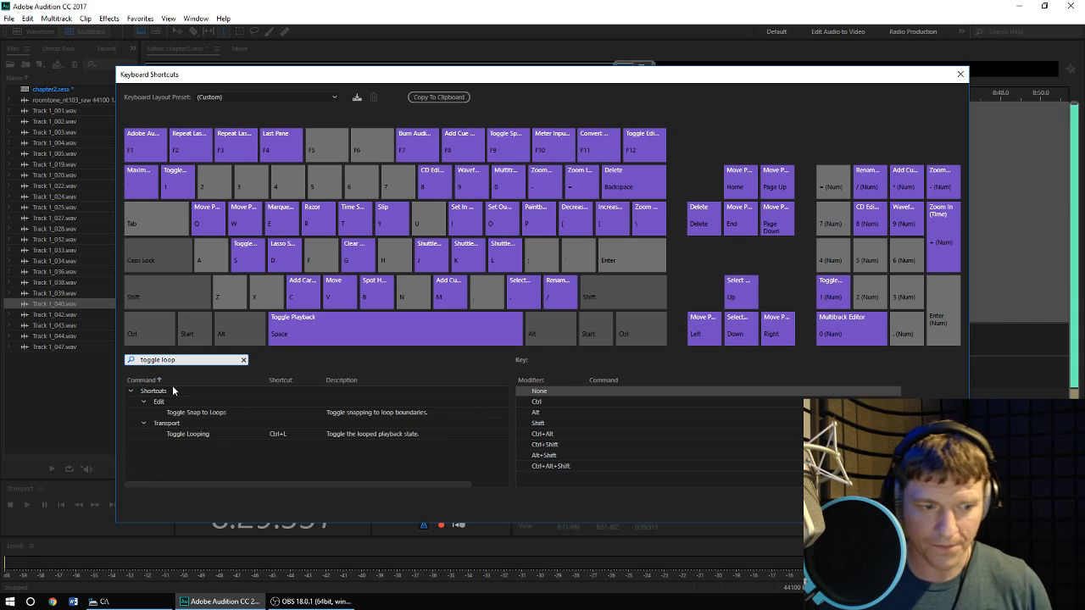
click(278, 434)
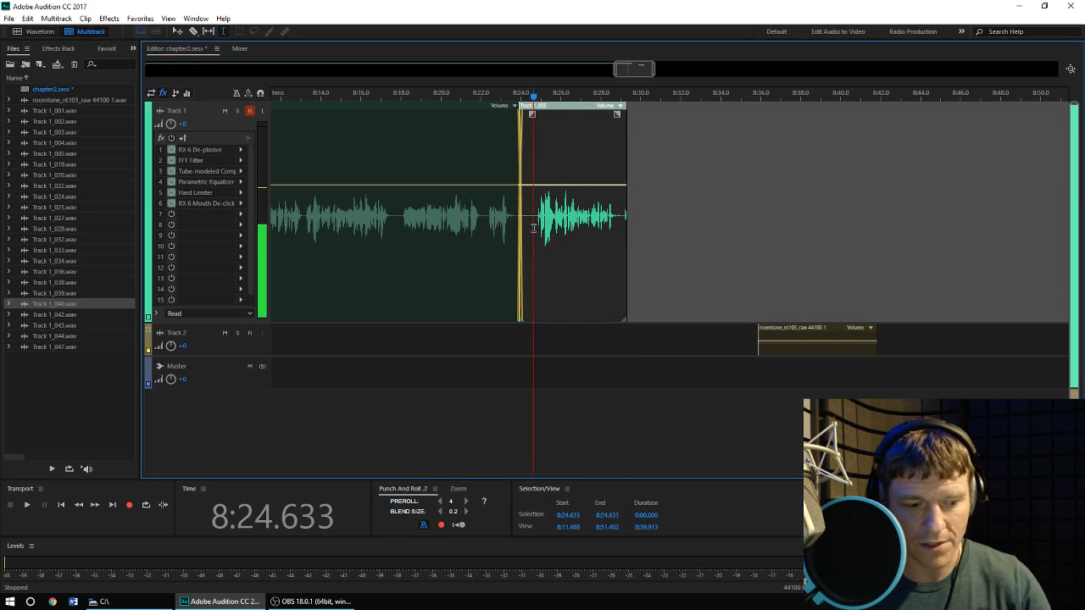
Record a short replacement punch-in take on track 1 near 8:24.
click(27, 505)
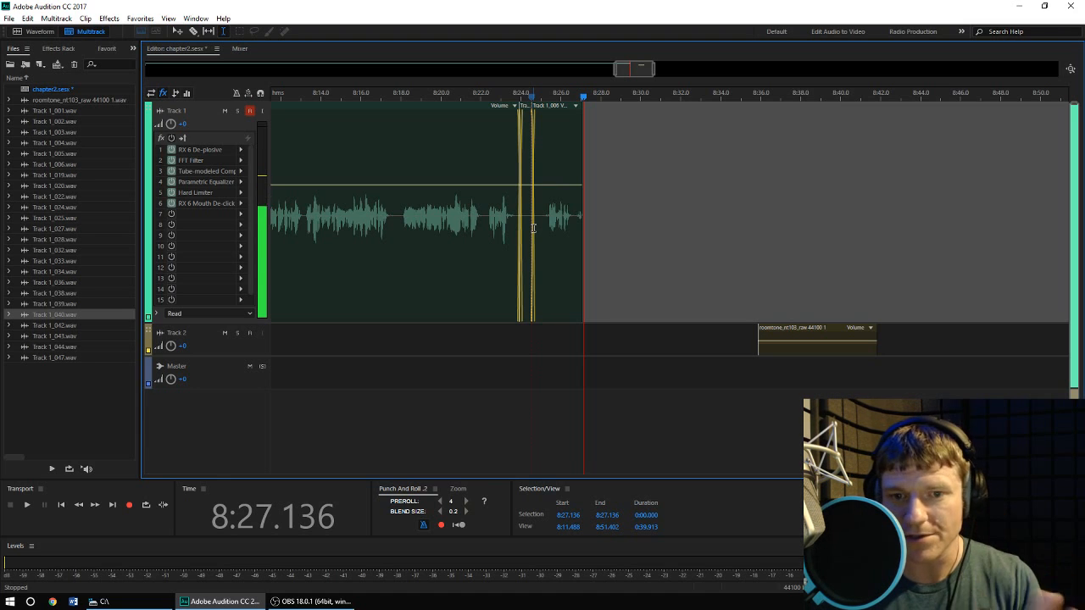
mouse_move(400, 539)
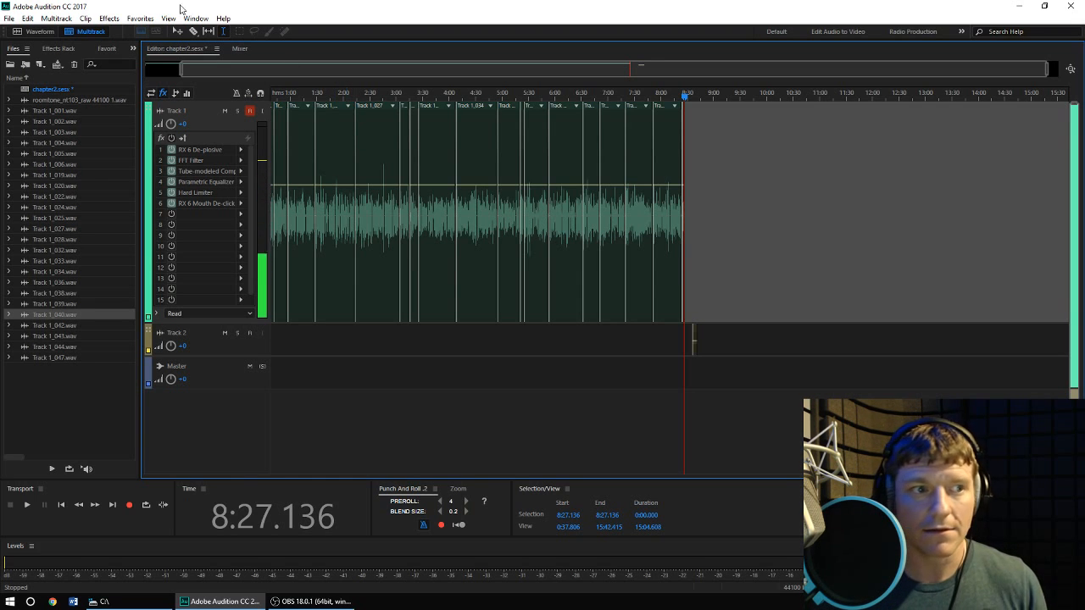
Bounce the selected track 1 to a new track and select the bounced audio.
click(56, 18)
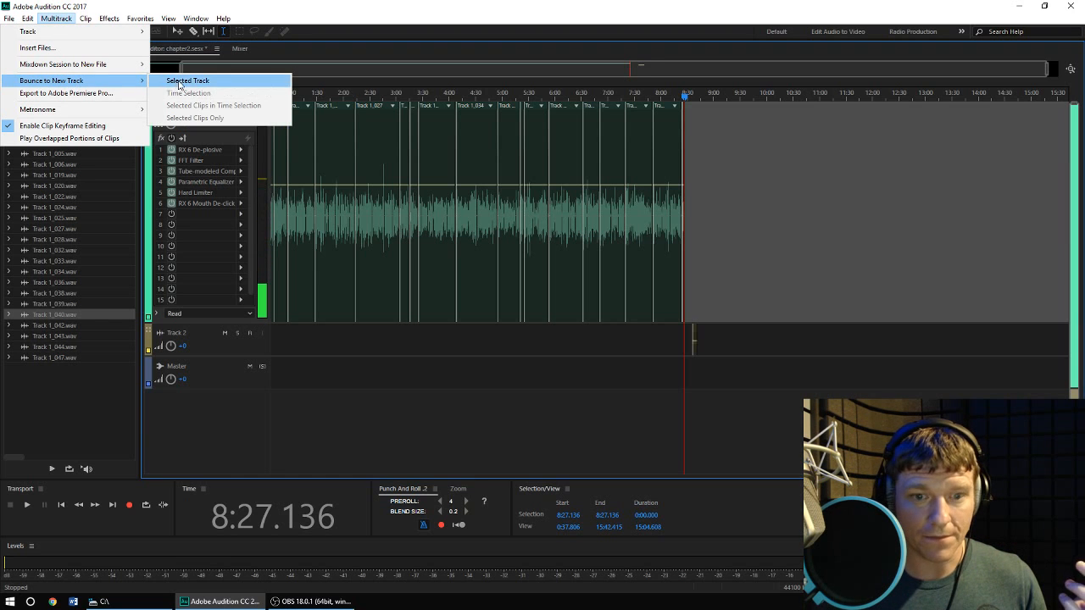
click(188, 82)
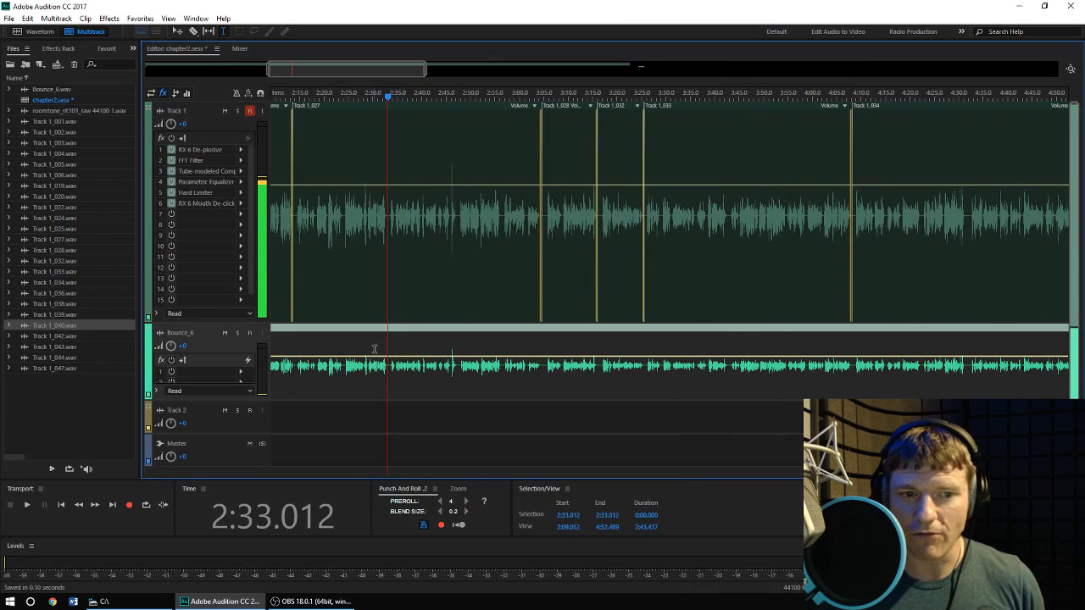
click(39, 30)
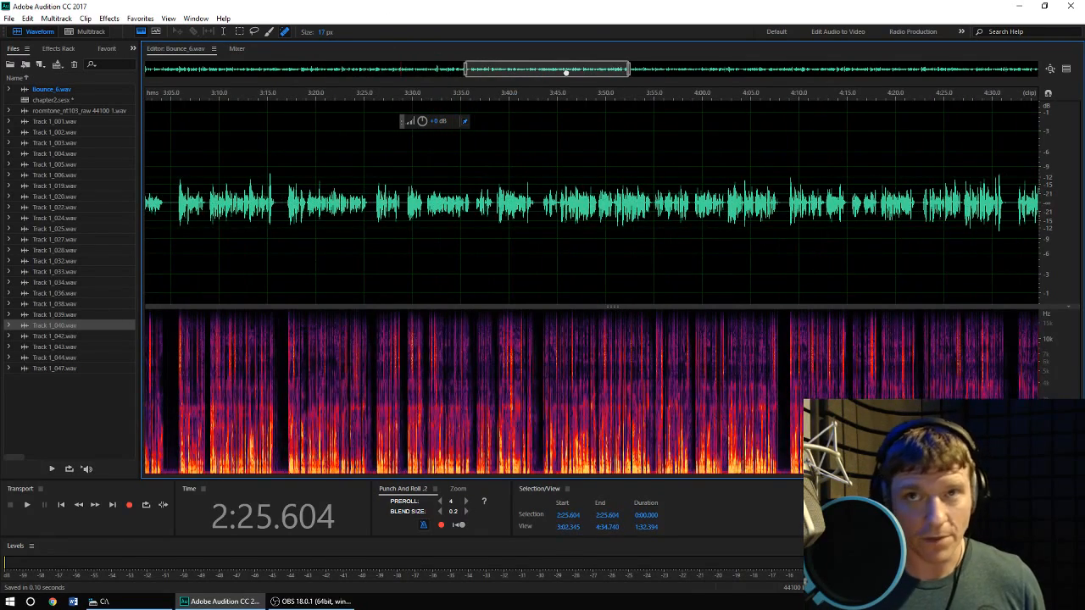
mouse_move(522, 168)
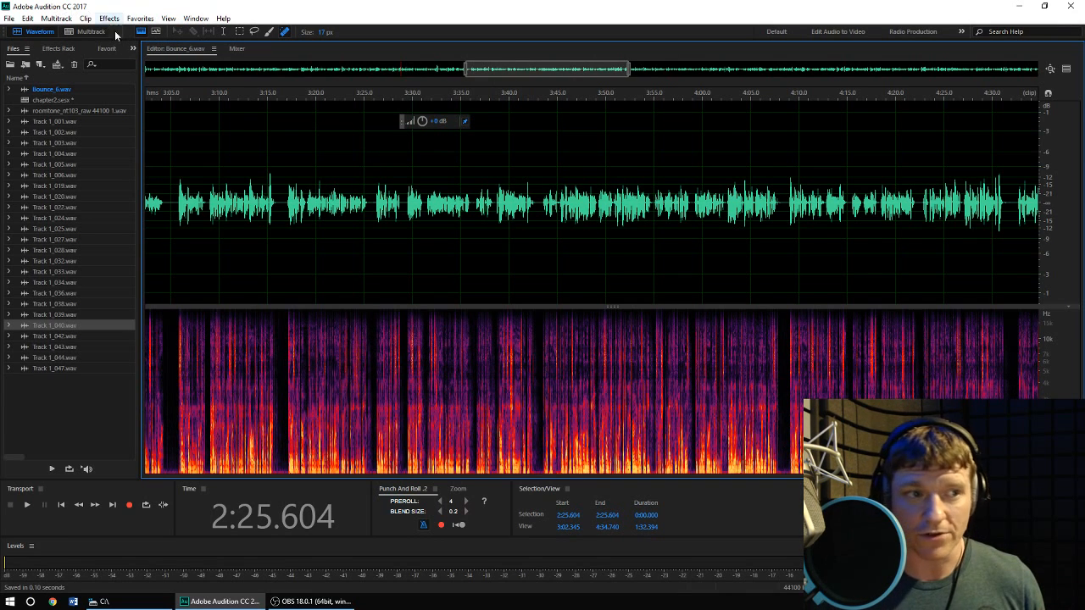
Switch from the bounced file's waveform back into the multitrack session.
click(88, 31)
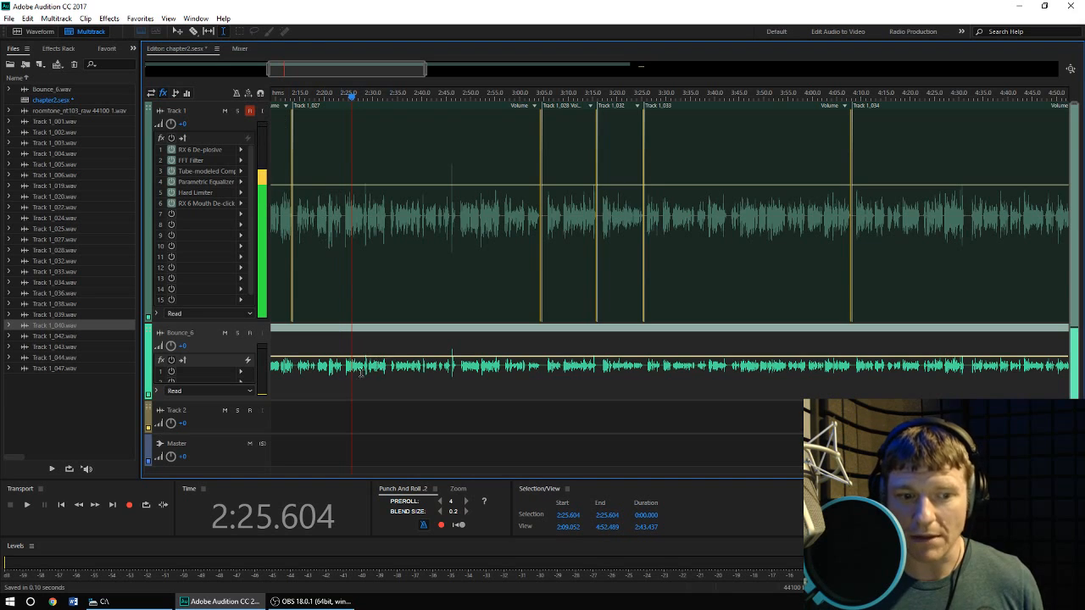